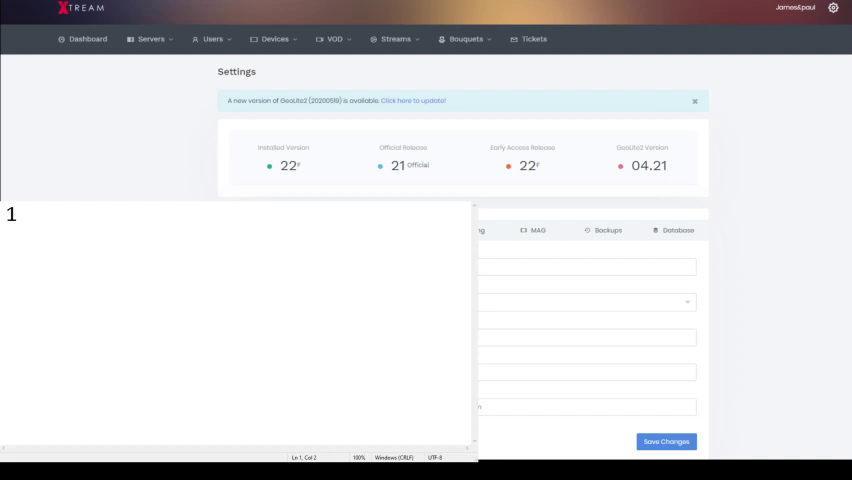
pyautogui.moveTo(52, 216)
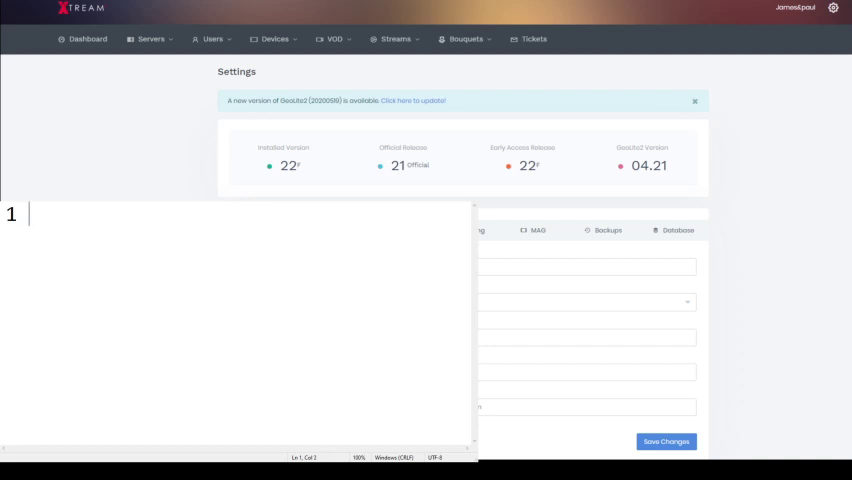
pyautogui.write('-')
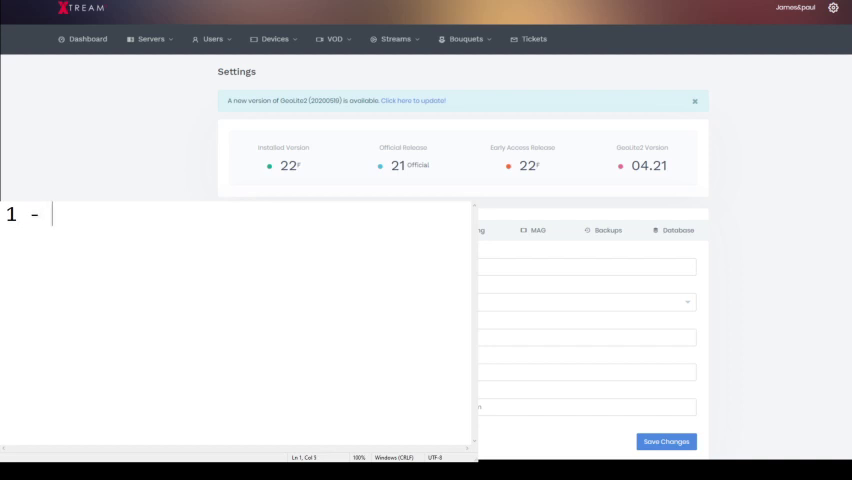
pyautogui.write('PUTT')
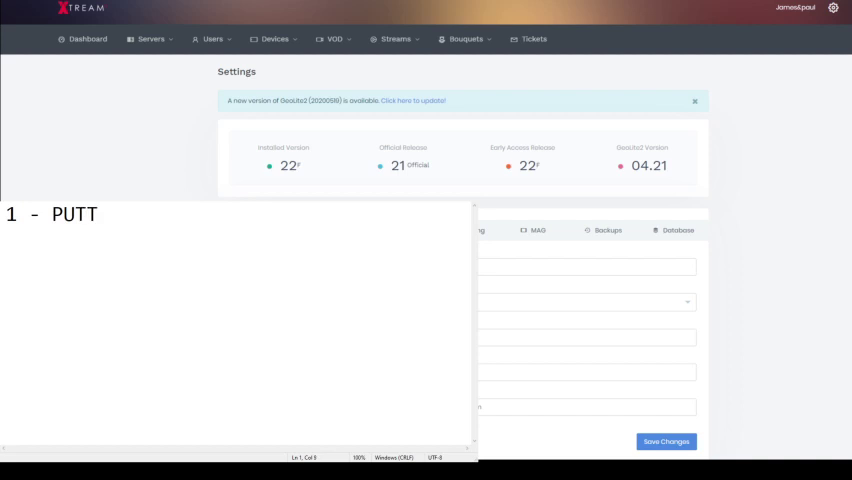
pyautogui.write('Y')
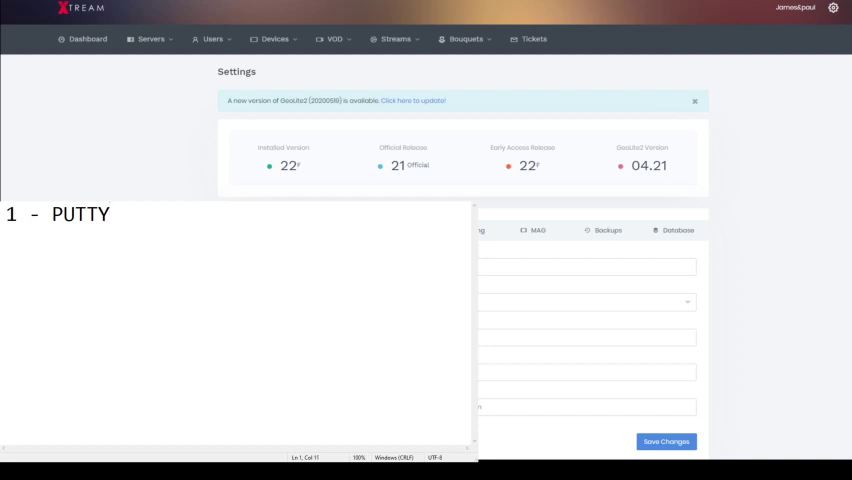
pyautogui.write('https://www.putty.org/')
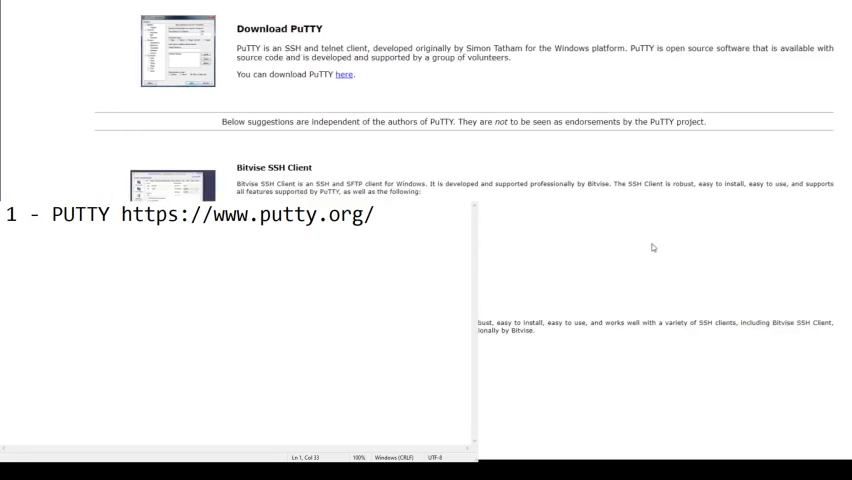
pyautogui.moveTo(600, 218)
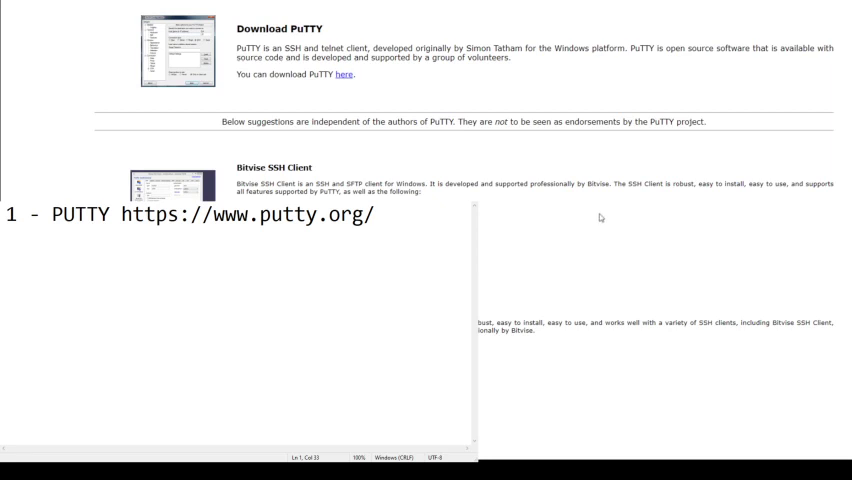
pyautogui.moveTo(344, 78)
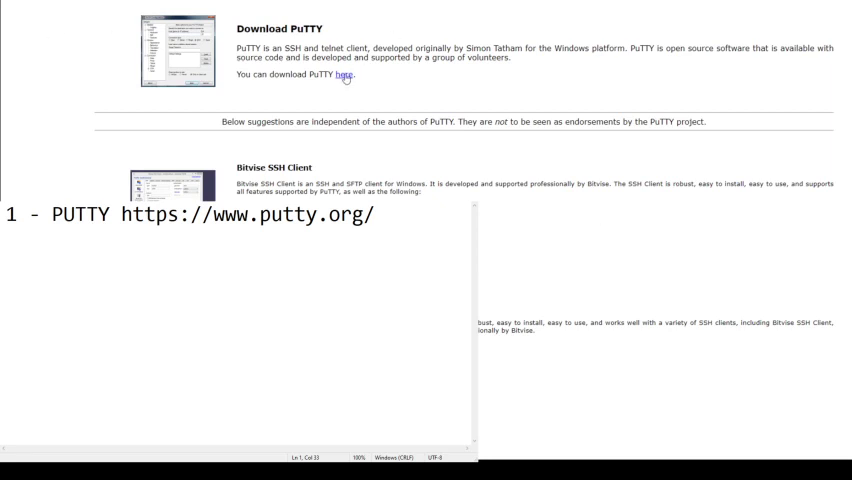
pyautogui.moveTo(388, 140)
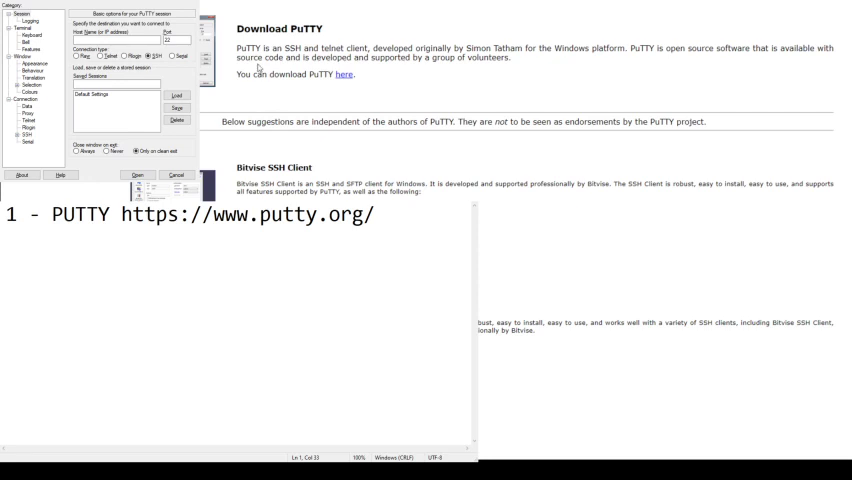
pyautogui.moveTo(392, 48)
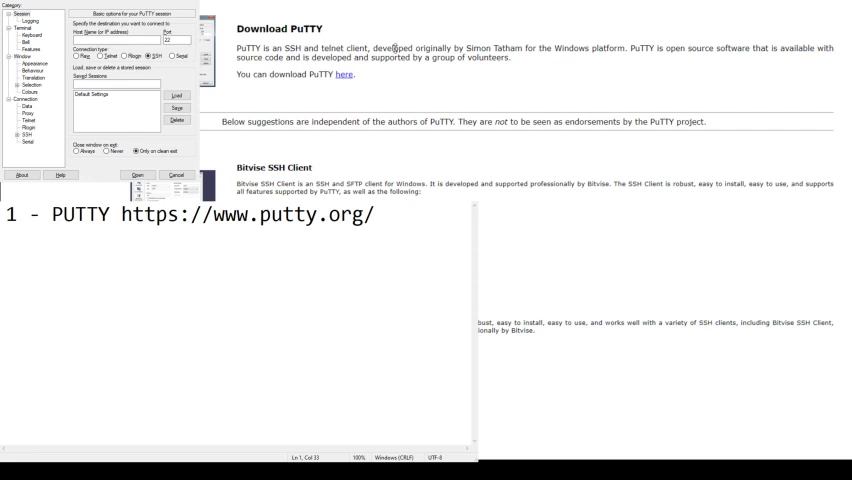
pyautogui.moveTo(480, 36)
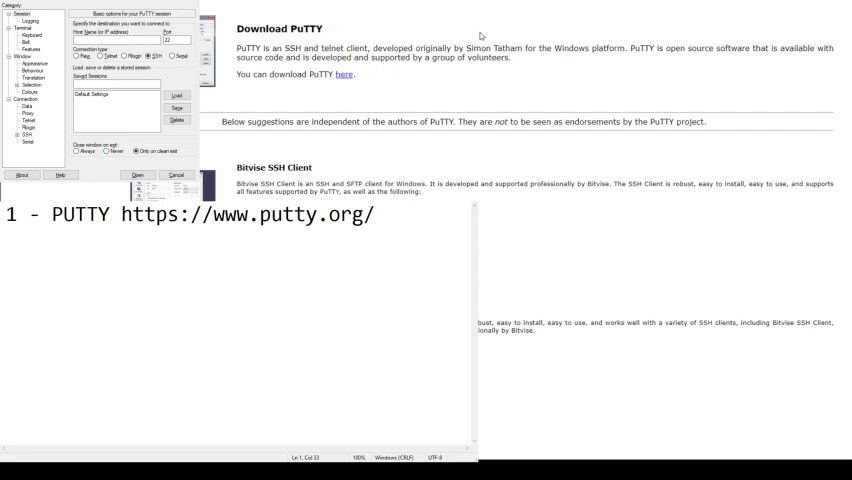
pyautogui.moveTo(442, 106)
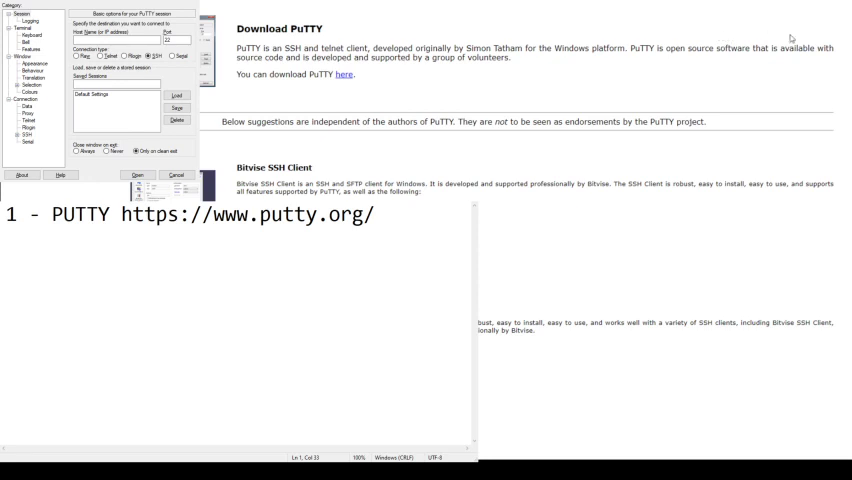
pyautogui.moveTo(368, 80)
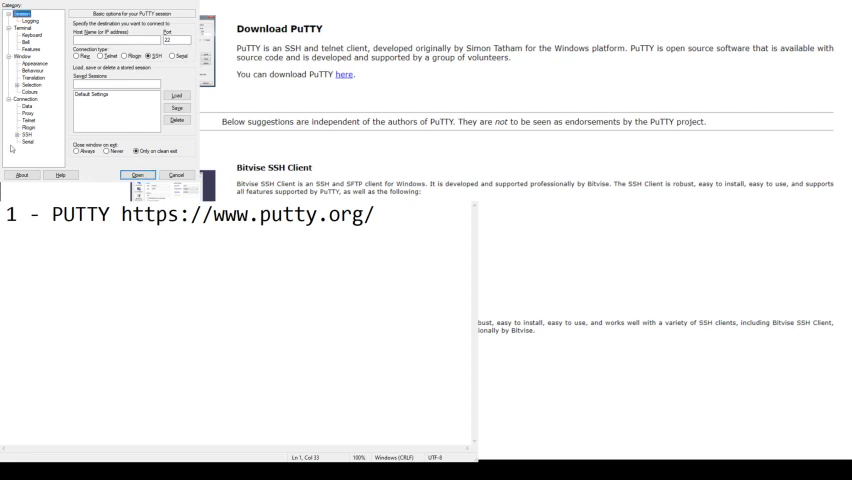
pyautogui.moveTo(676, 302)
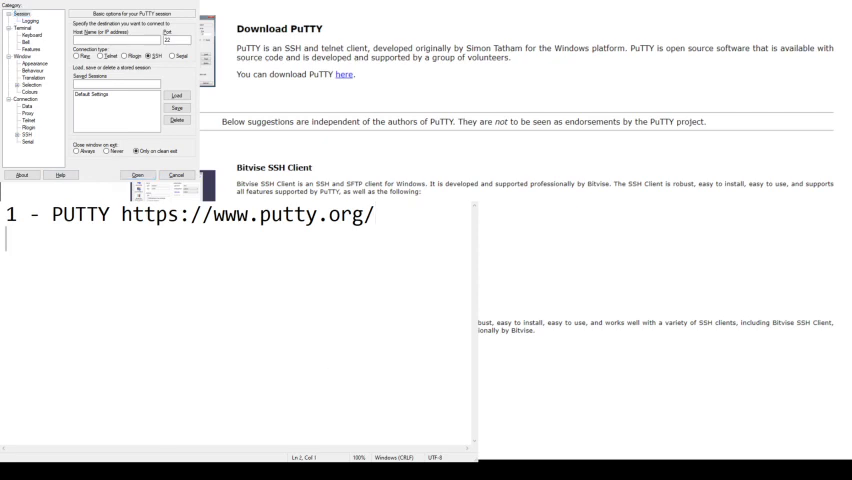
# Write step 2 as "sudo apt-get update && sudo apt-get upgrade -y".
pyautogui.write('2')
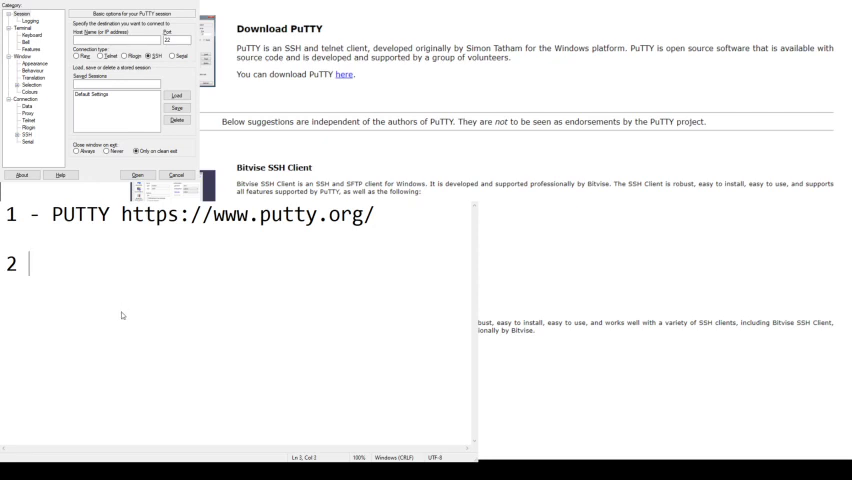
pyautogui.write('sudo apt-get update && sudo apt-get upgrade -y')
pyautogui.write('3')
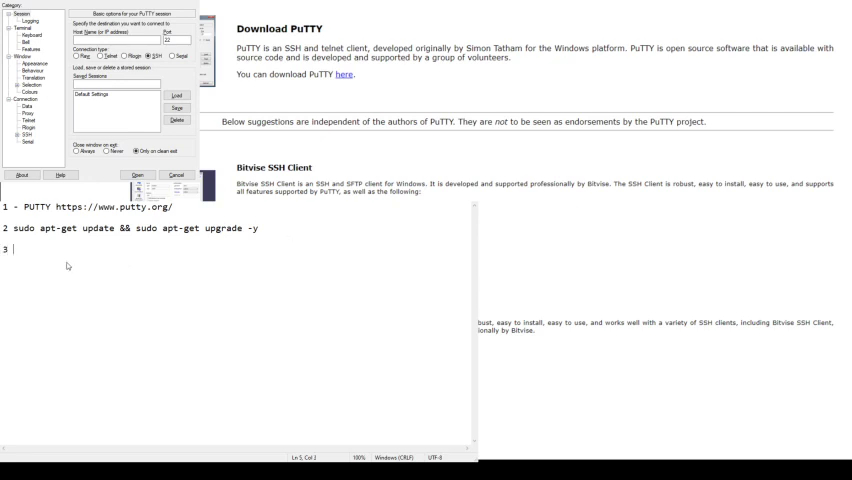
# Write step 3 apt-get install libxslt1-dev libcurl3 libgeoip-dev python, step 4 wget install.py, step 5 sudo python install.py.
pyautogui.write('sudo apt-get install libxslt1-dev libcurl3 libgeoip-dev python -y')
pyautogui.write('4')
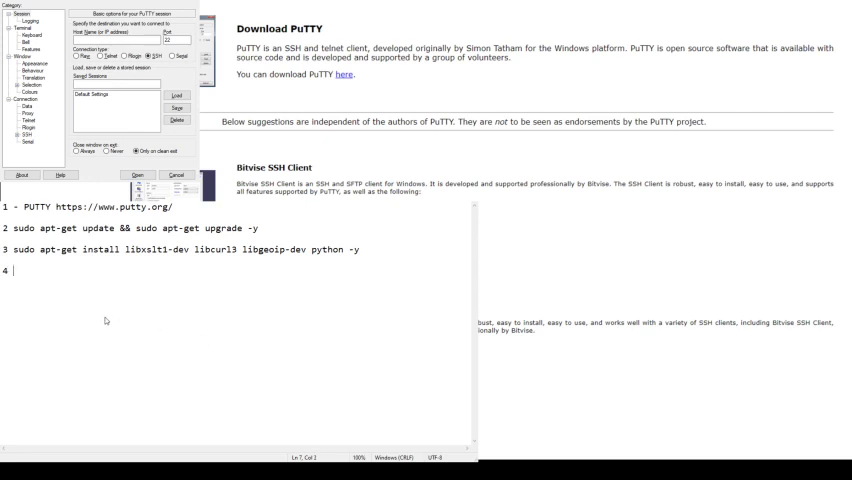
pyautogui.write('wget https://xtream-ui.com/install/install.py')
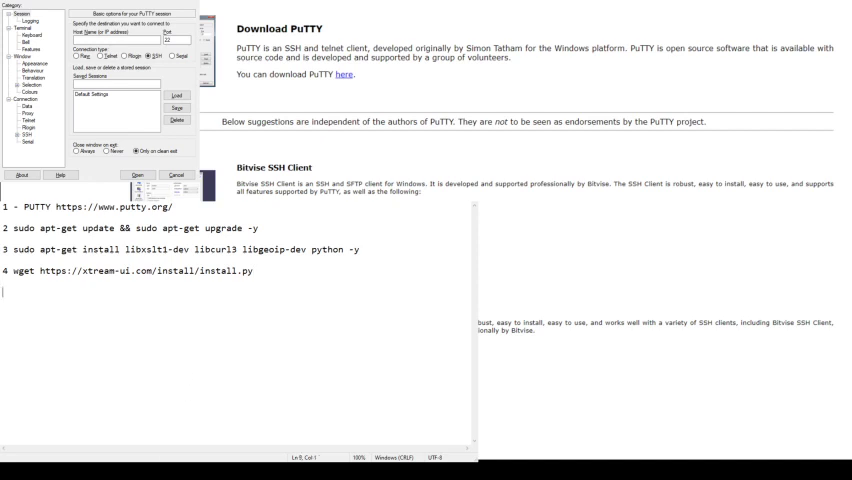
pyautogui.write('5')
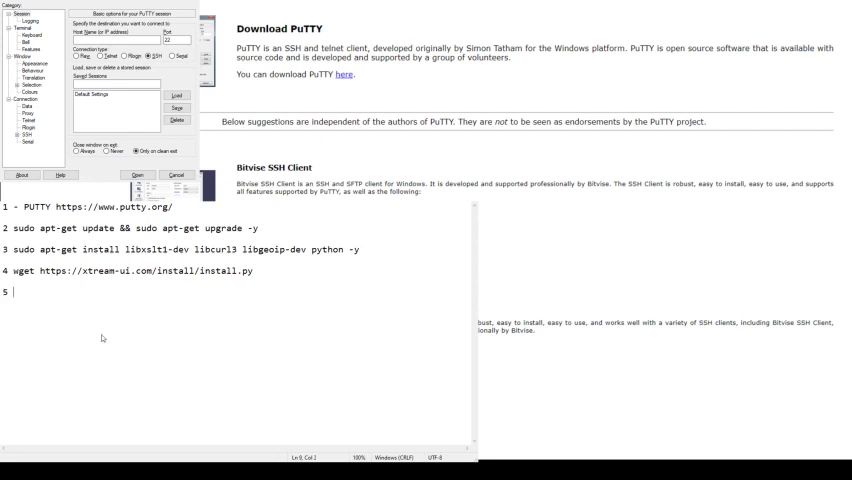
pyautogui.write('sudo python install.py')
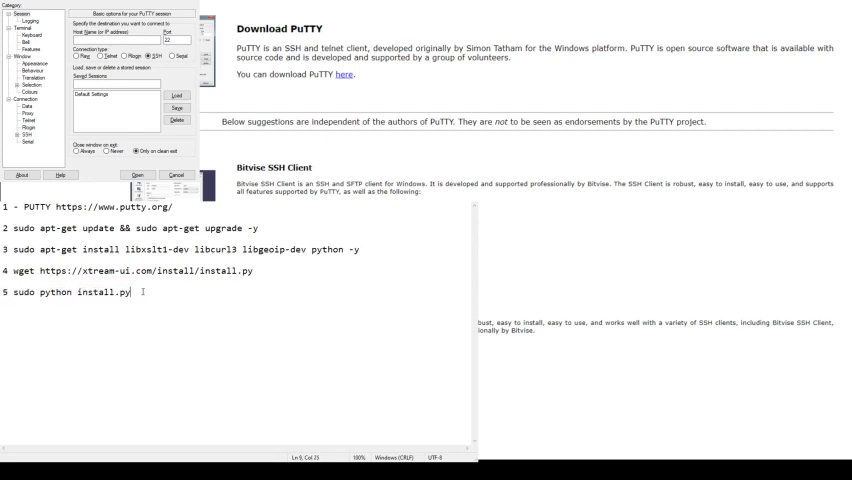
# Start a new empty line below step 5.
pyautogui.press('enter')
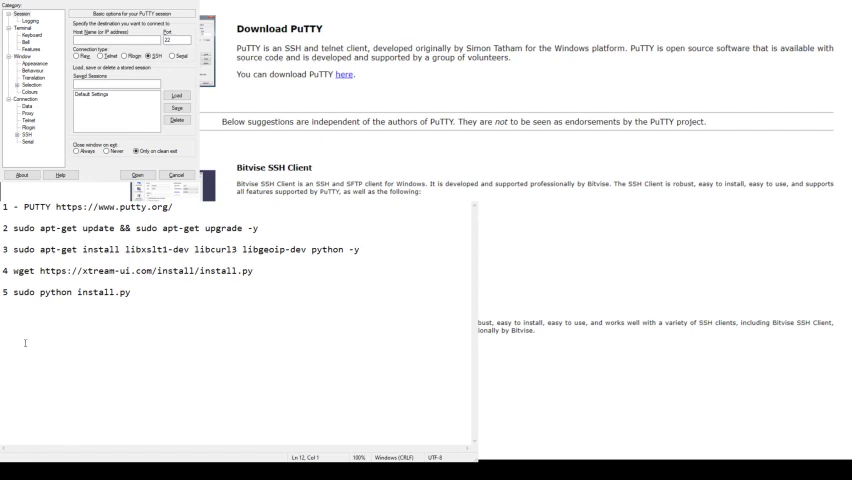
# Start step 6 and paste the apt-get install unzip e2fsprogs python-paramiko && chattr -i command.
pyautogui.press('enter')
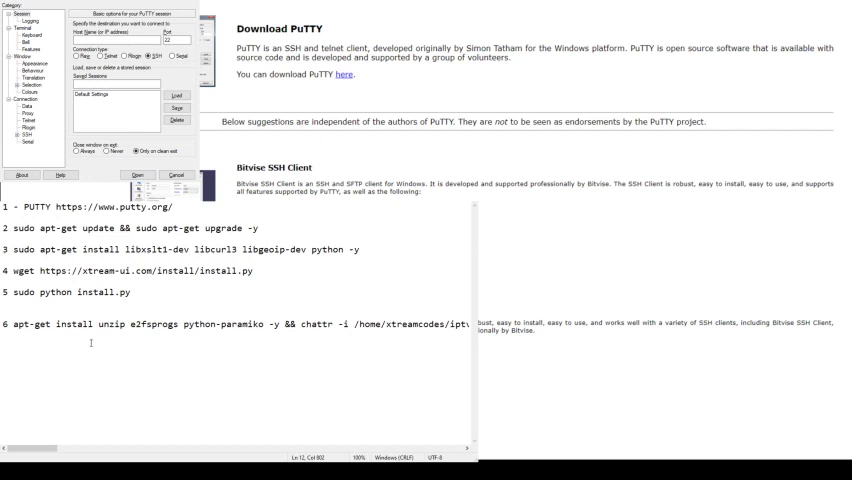
pyautogui.click(148, 292)
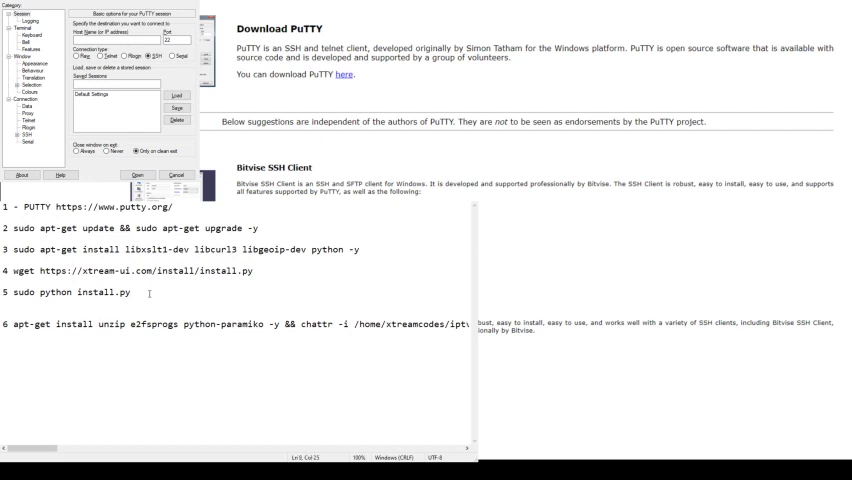
pyautogui.click(4, 308)
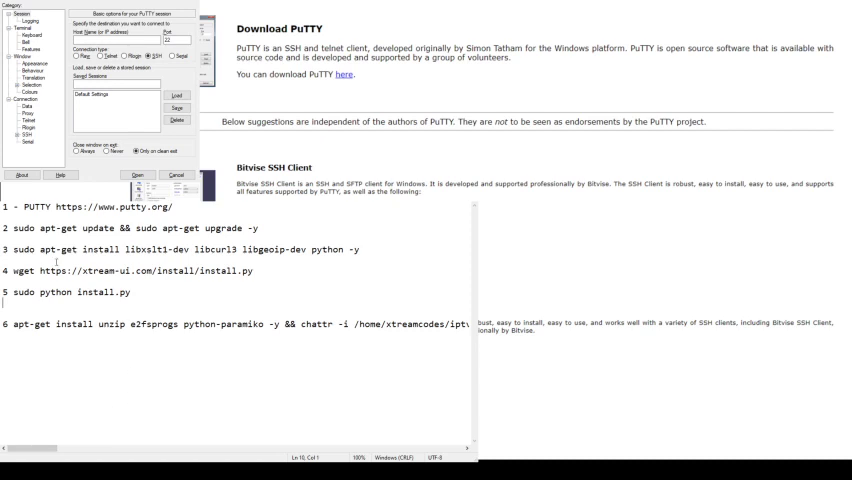
pyautogui.moveTo(288, 276)
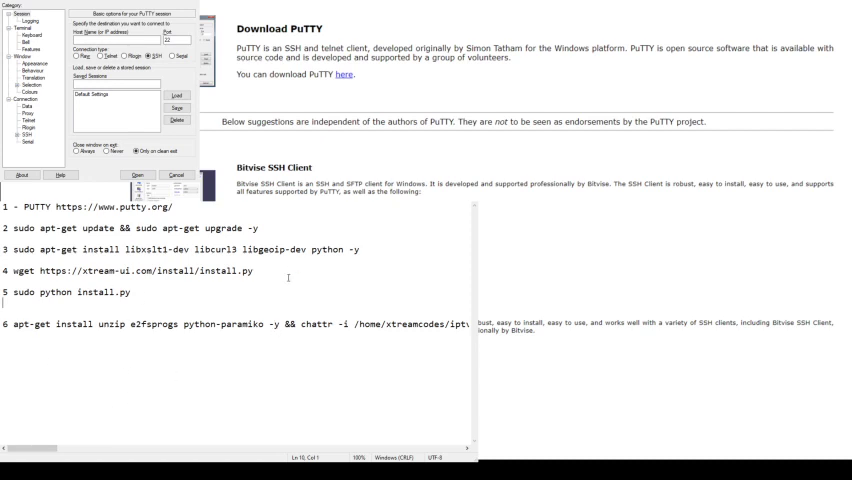